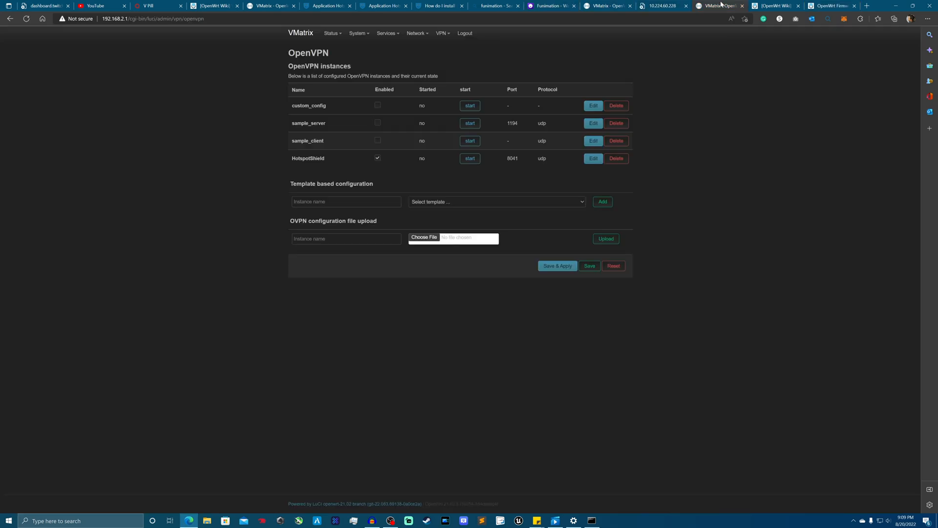
- Show the LuCI Status Overview for the WRT3200ACM, then reach the System menu
click(336, 48)
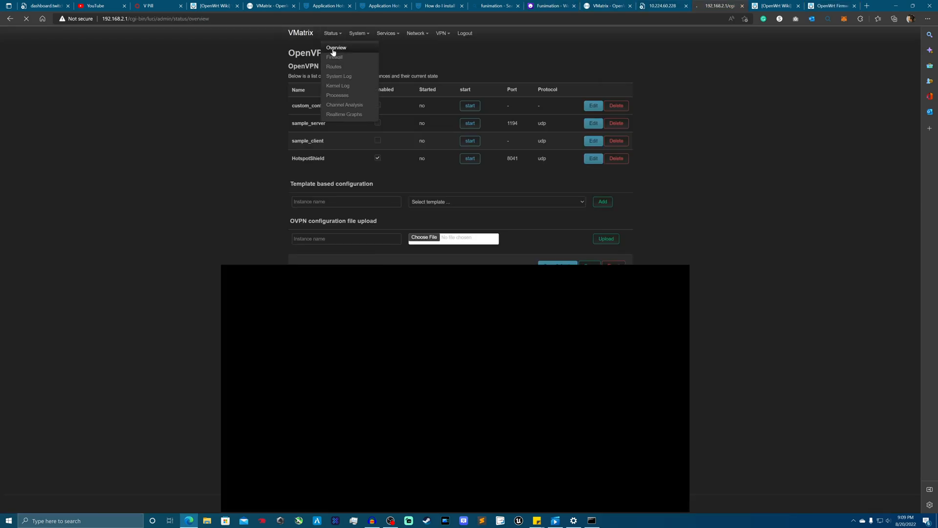
click(337, 47)
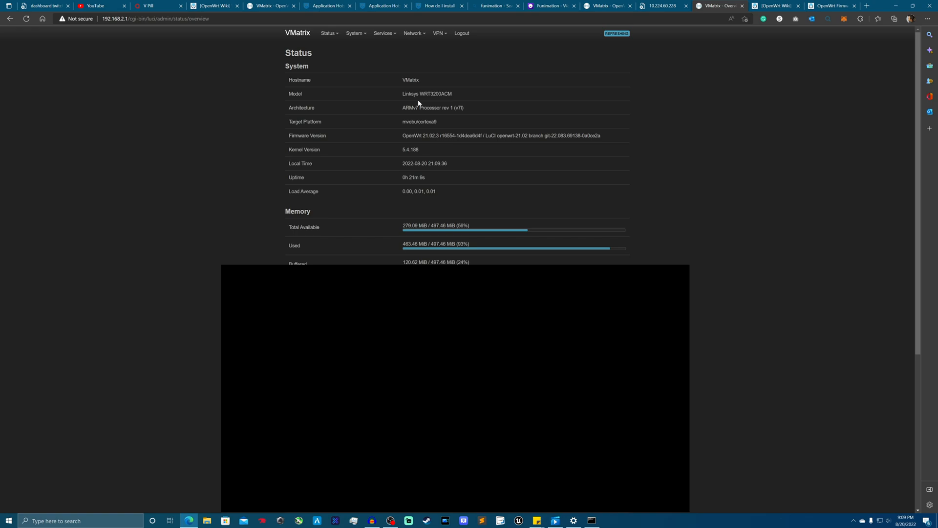
click(353, 33)
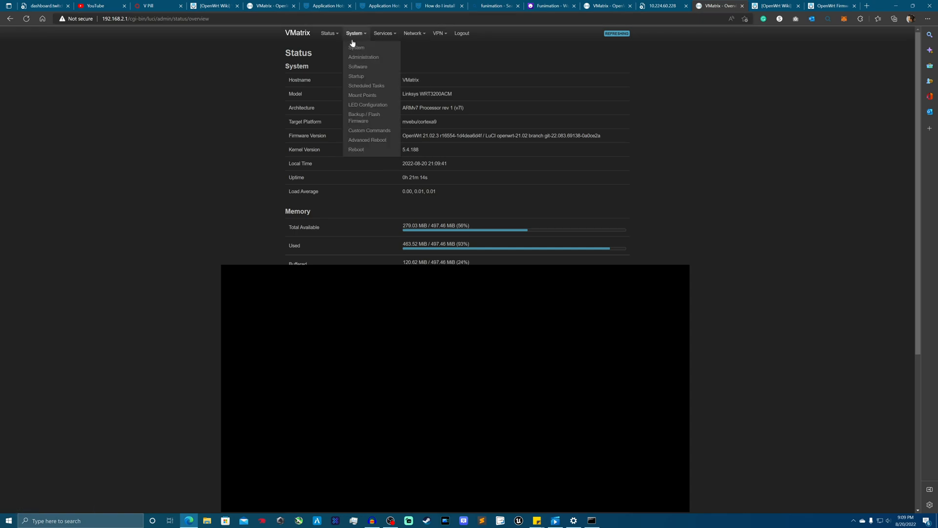
mouse_move(366, 84)
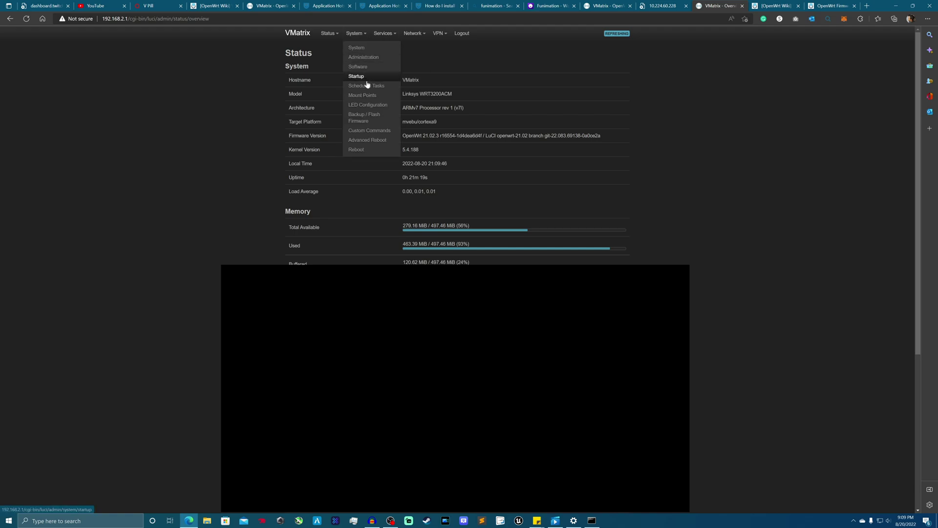
mouse_move(365, 127)
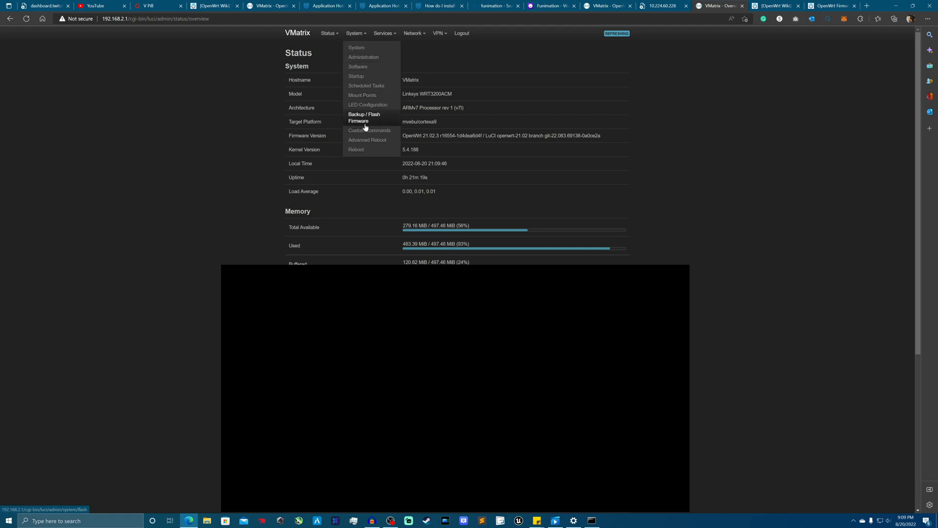
- Go to System > Backup / Flash Firmware in LuCI
click(364, 117)
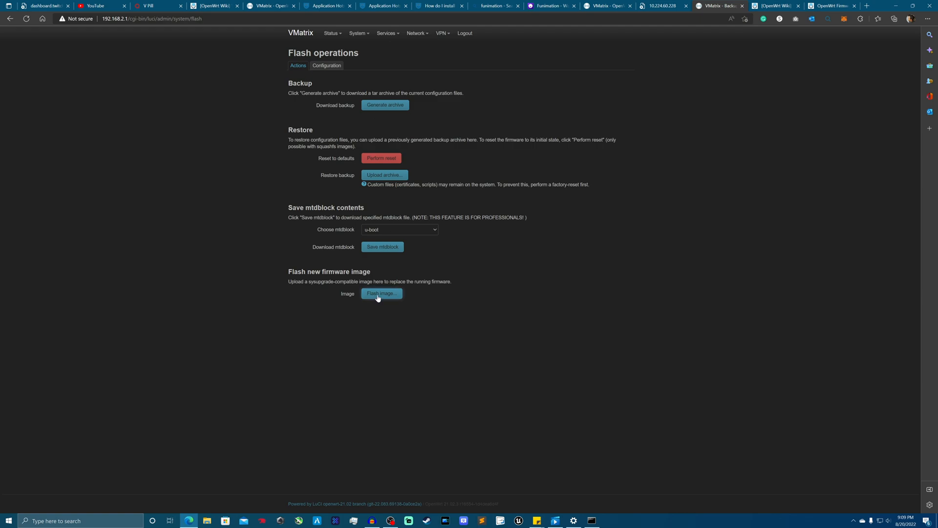
mouse_move(386, 298)
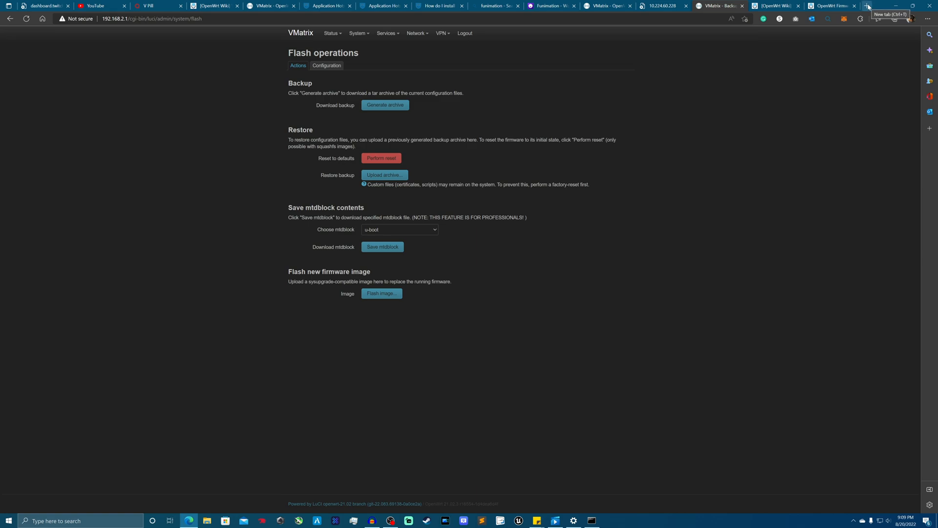
- In a new tab, check the Linksys WRT3200ACM Version 1.0 firmware release (1.0.8.199531), then return to LuCI
click(864, 6)
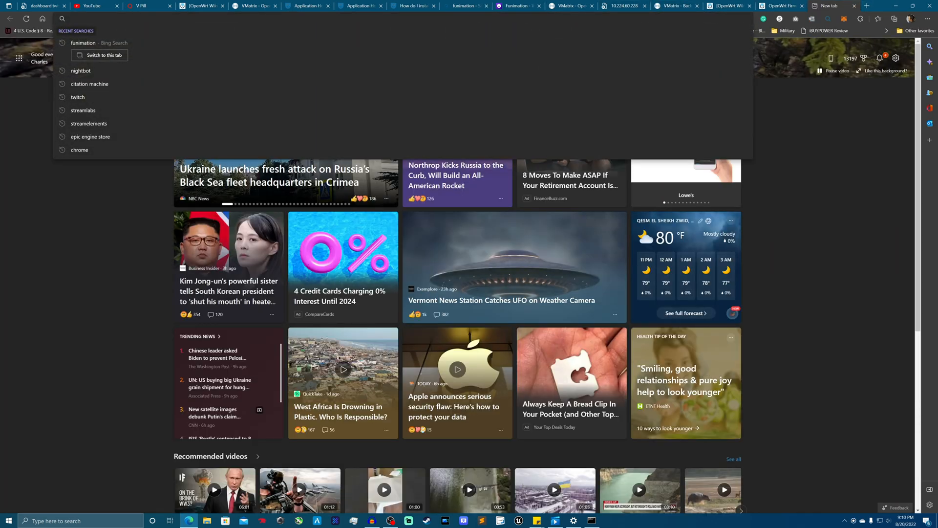
text(link)
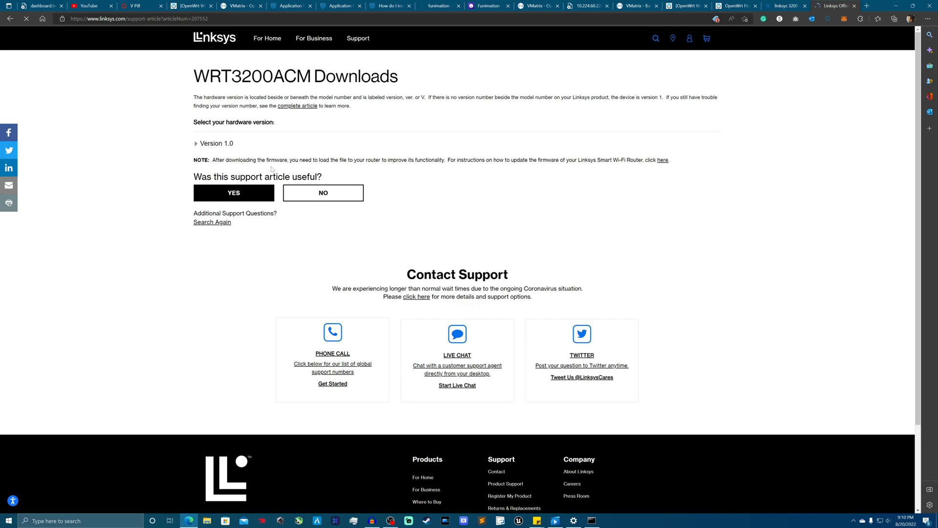
click(196, 142)
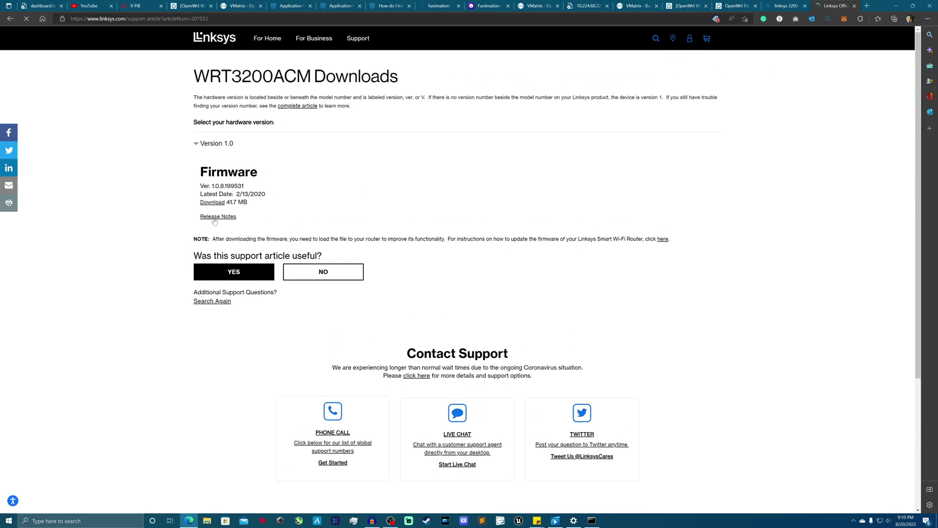
double_click(220, 186)
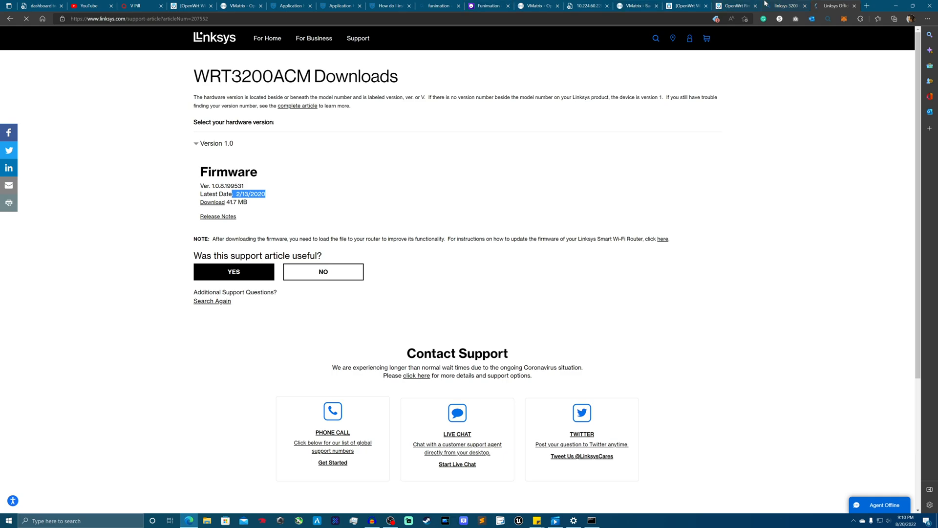
click(638, 5)
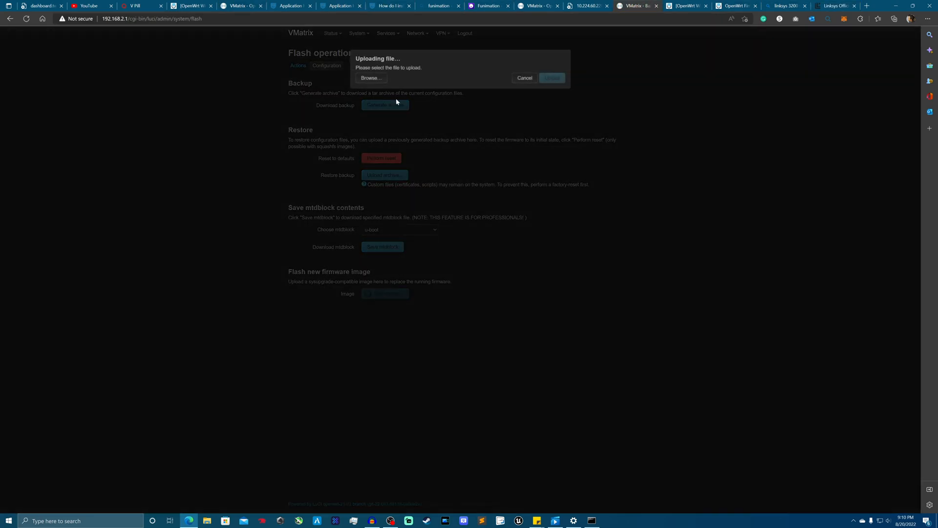
- Choose FW_WRT3200ACM_1.0.8.199531_prod.img from Downloads as the image to flash
click(371, 78)
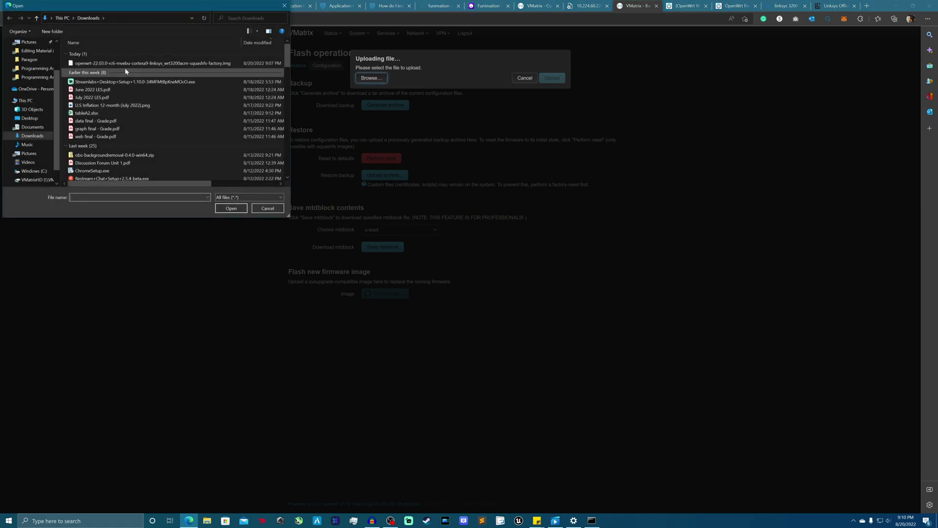
scroll(down, 3)
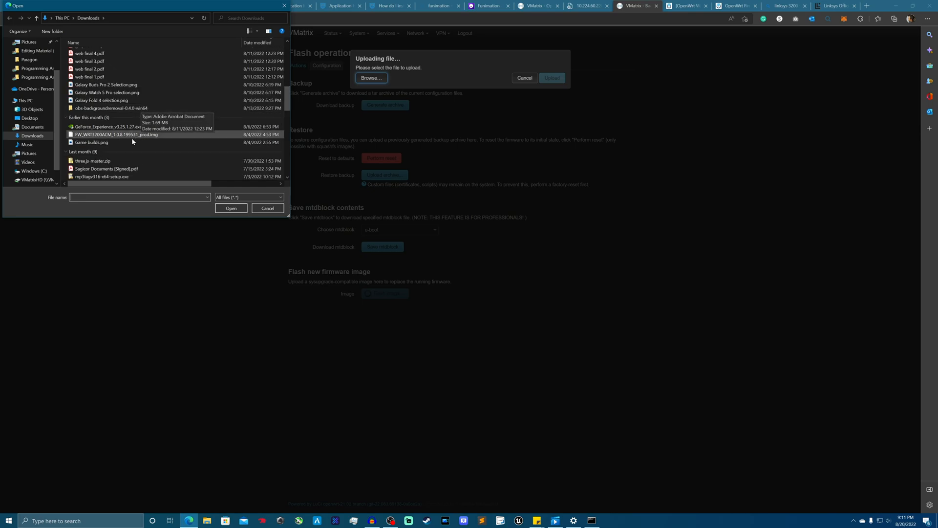
click(114, 134)
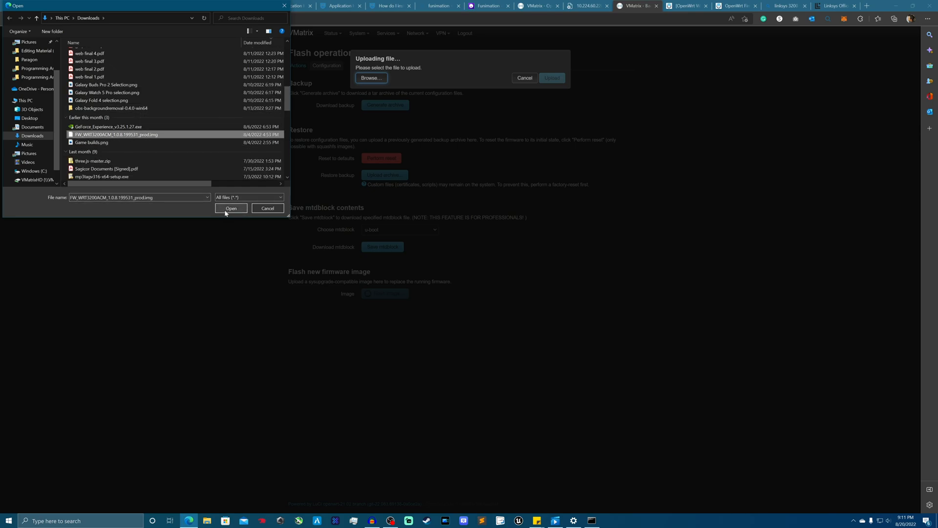
click(231, 209)
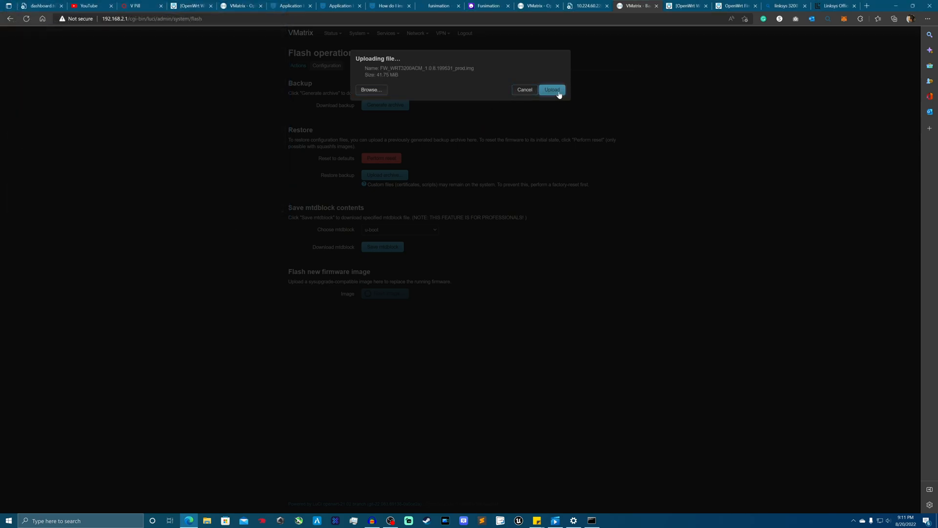
- Upload the image, turn off Keep settings and enable Force upgrade past the failed check
click(552, 90)
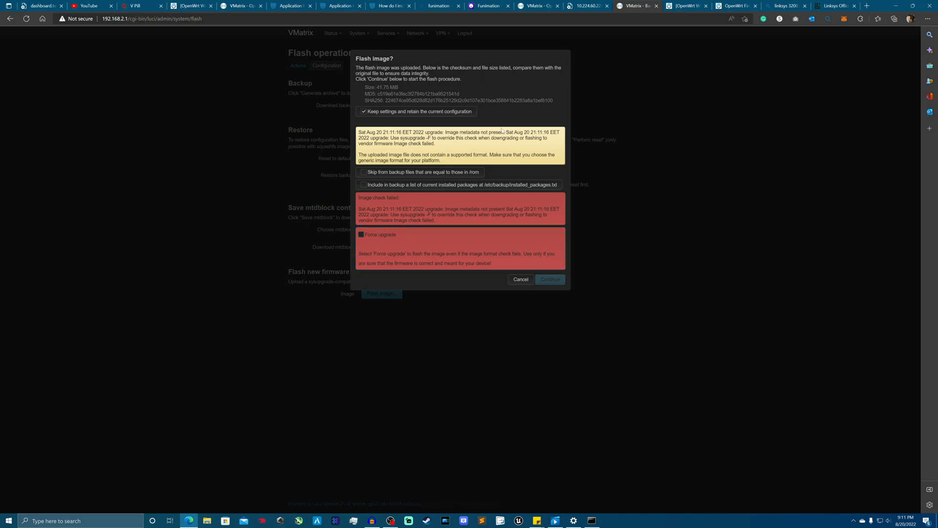
mouse_move(418, 279)
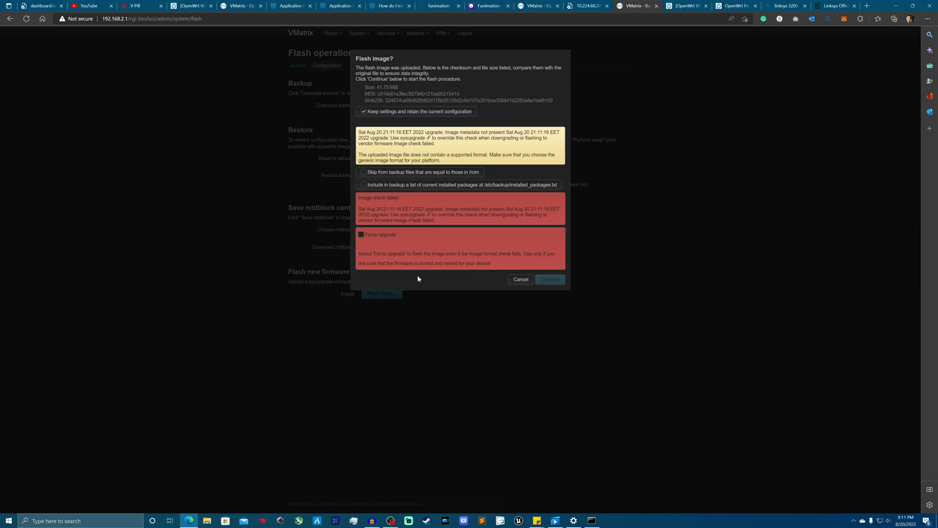
click(363, 112)
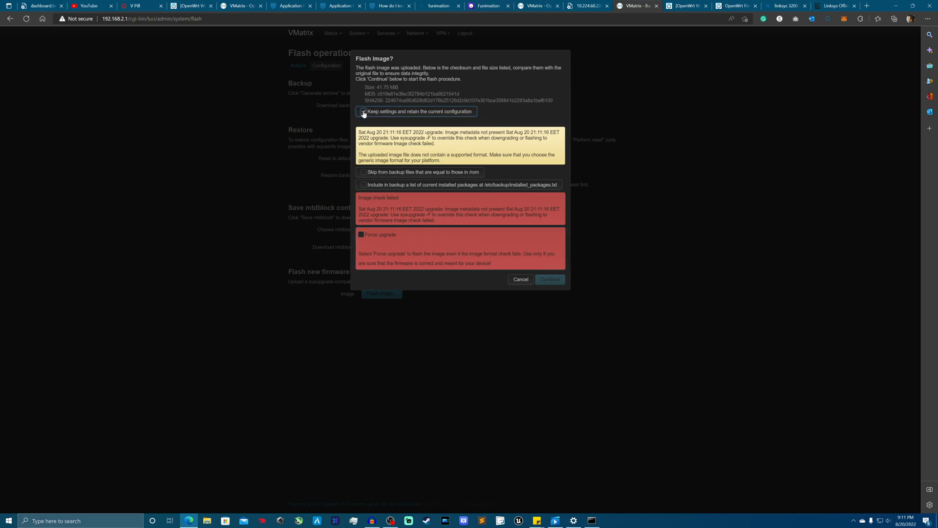
click(362, 235)
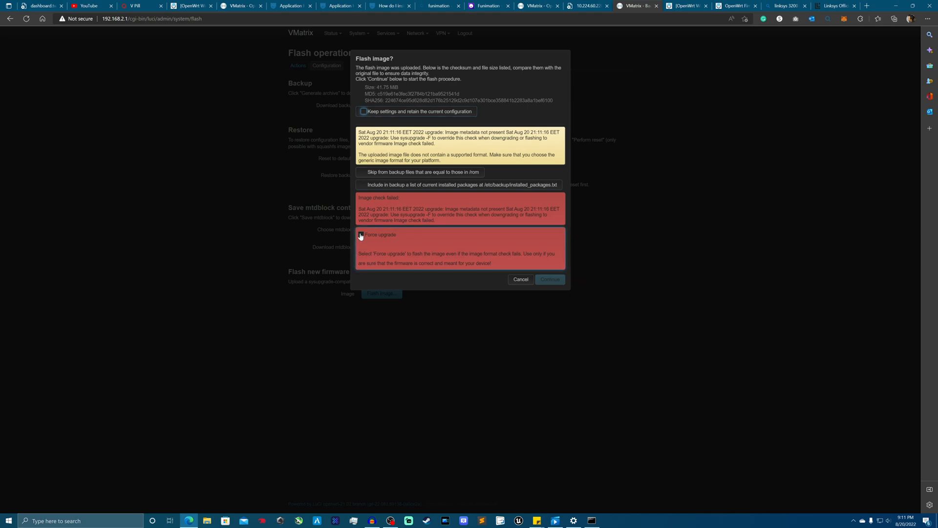
click(361, 235)
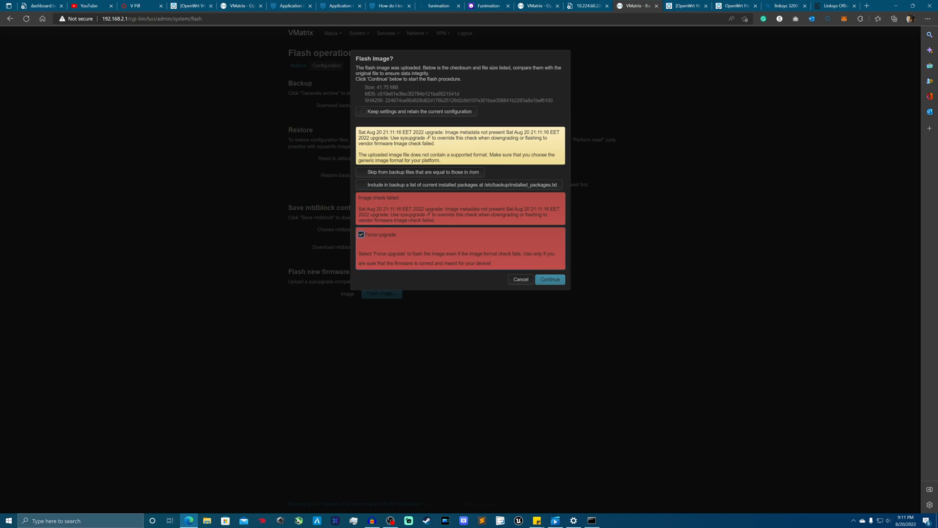
mouse_move(352, 187)
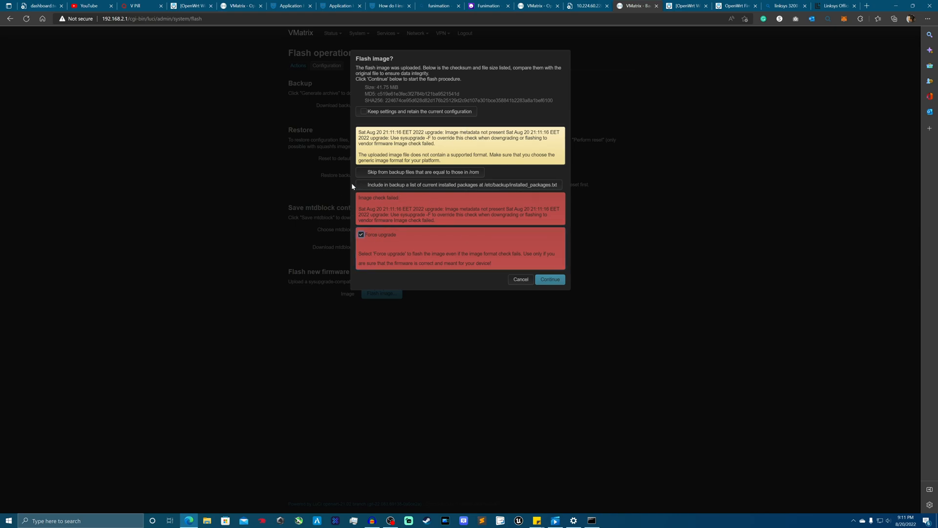
mouse_move(413, 205)
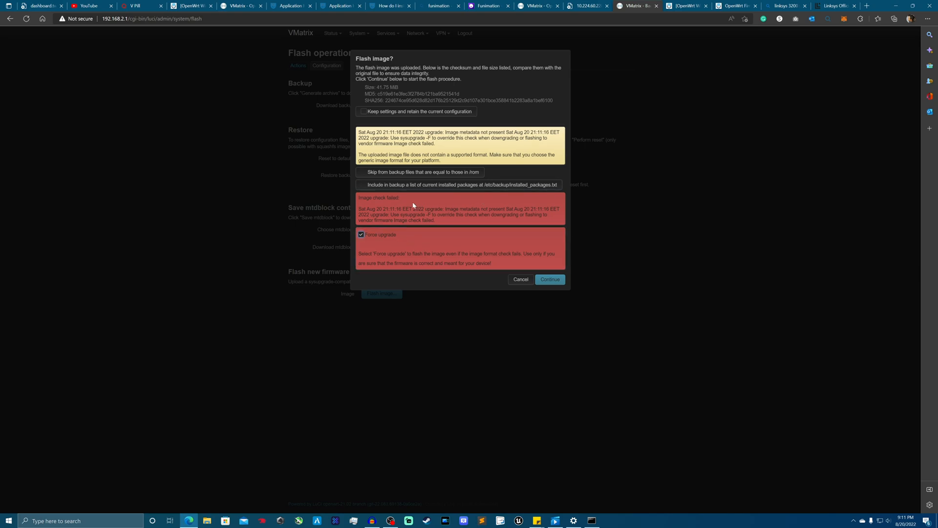
mouse_move(494, 106)
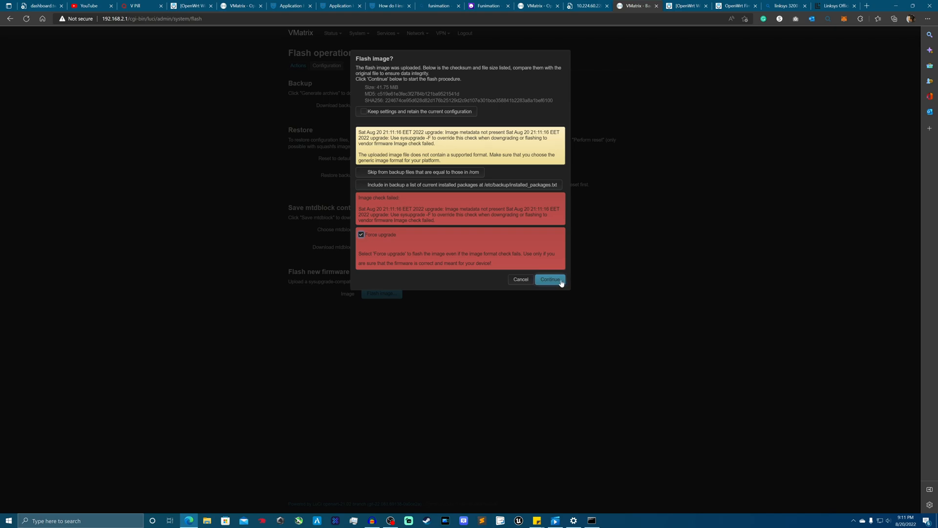
mouse_move(560, 281)
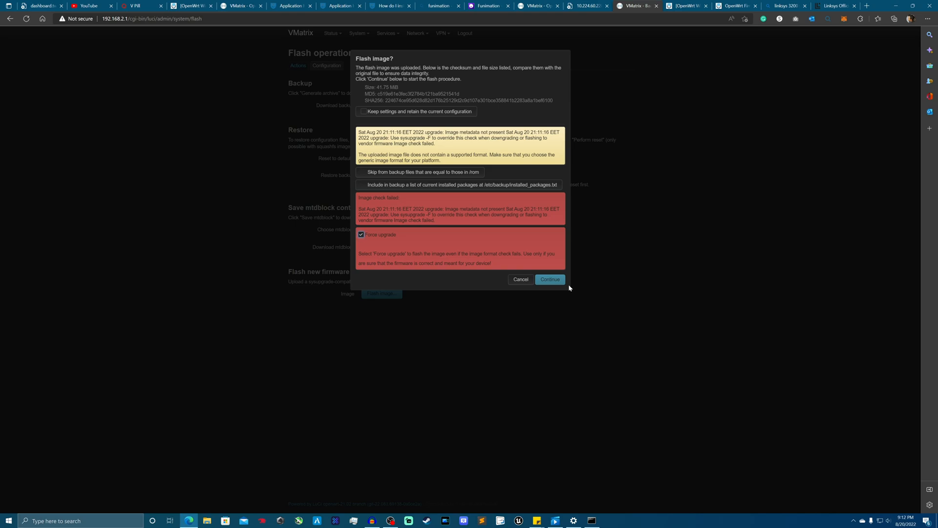
mouse_move(559, 287)
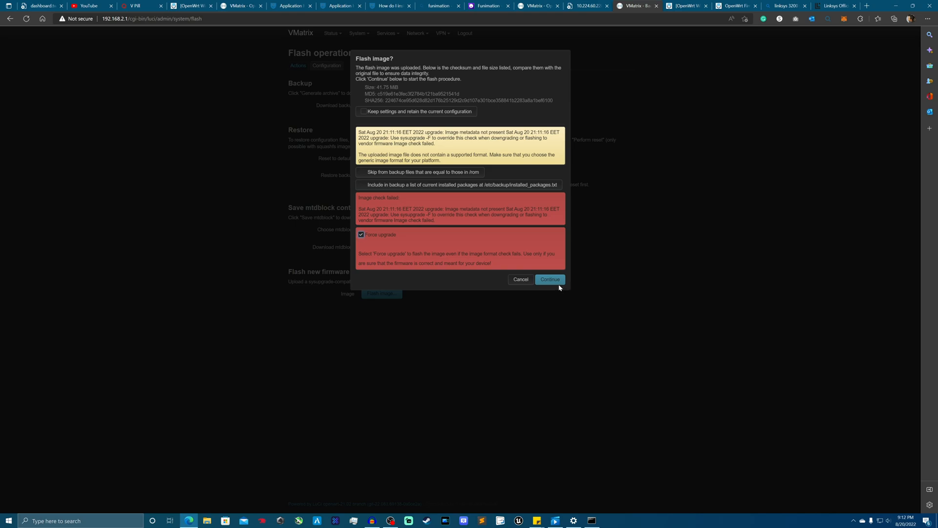
- Continue in the Flash image? dialog to start flashing the stock firmware
click(551, 279)
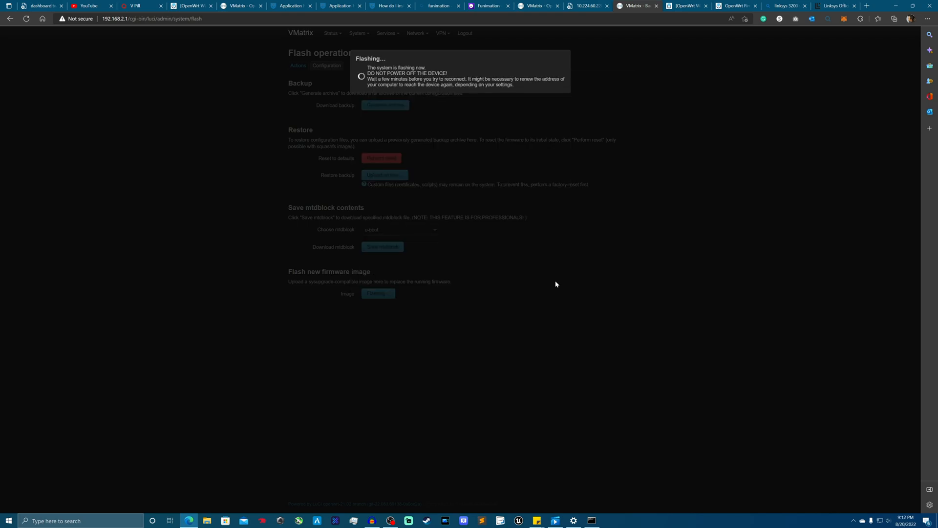
mouse_move(569, 277)
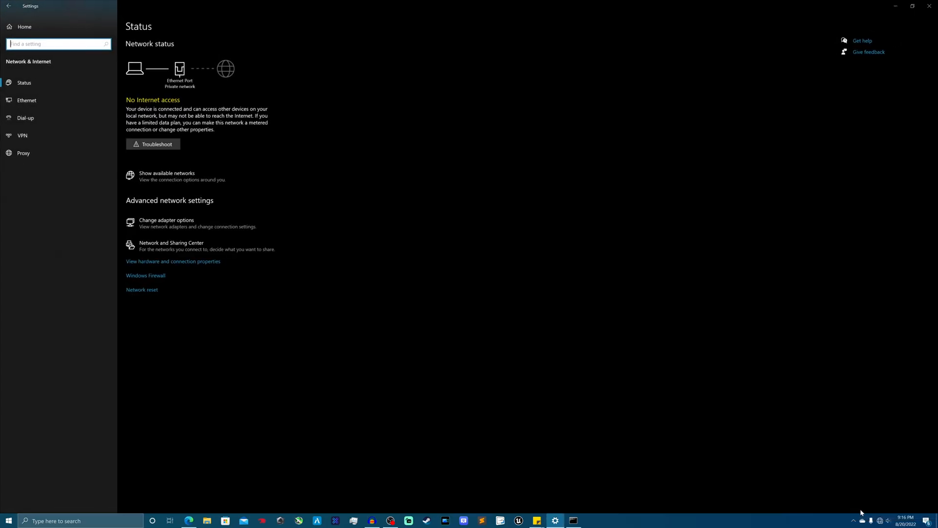
mouse_move(880, 466)
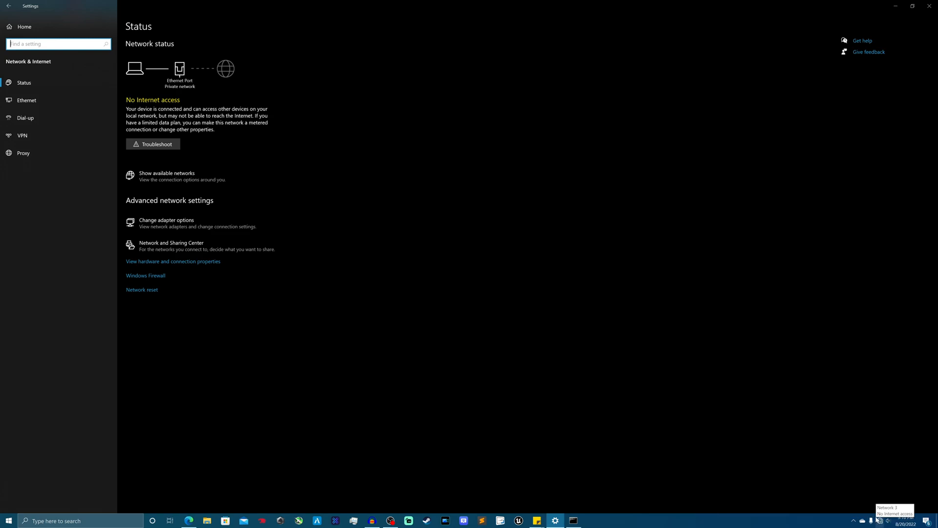
mouse_move(166, 223)
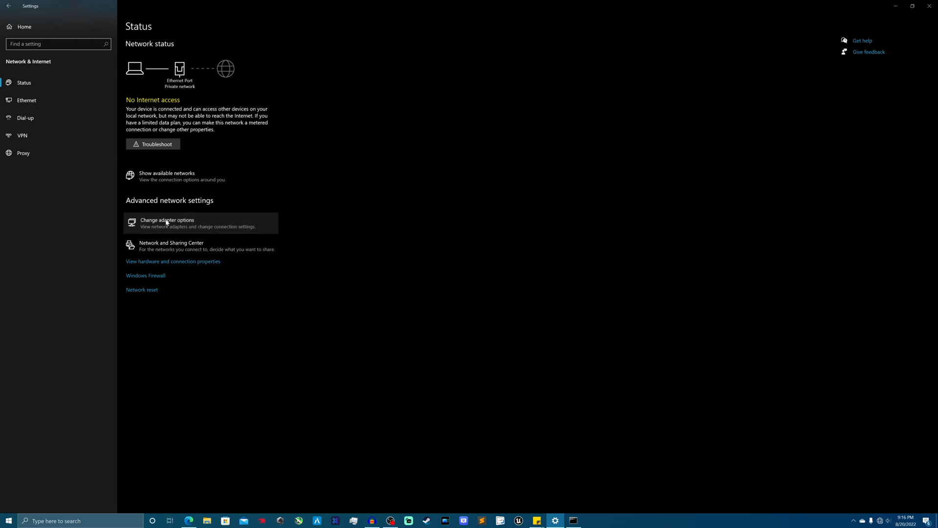
- Check the wired Ethernet adapter's status in Network Connections and disable it
click(167, 223)
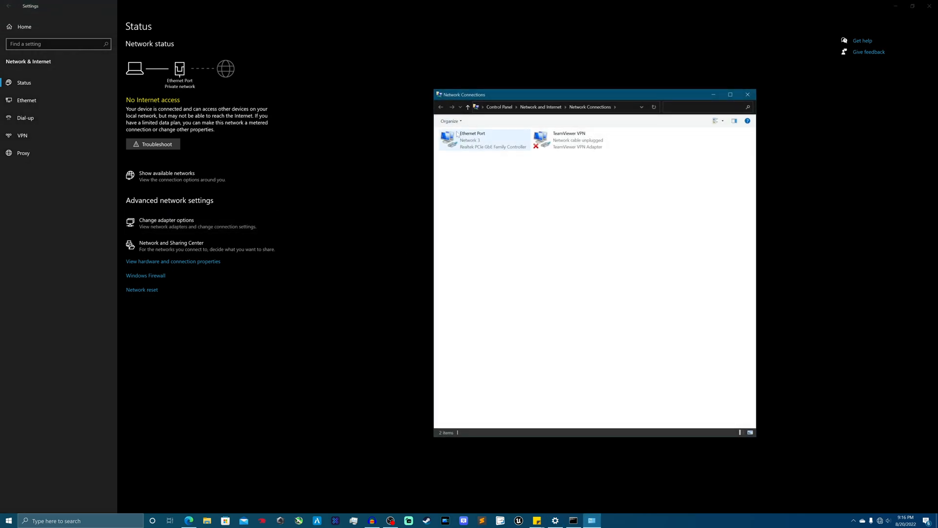
double_click(485, 141)
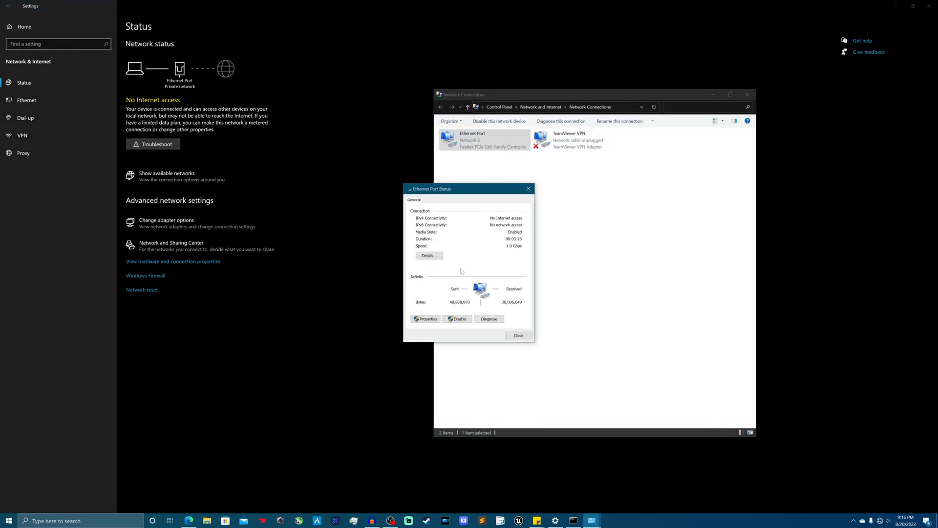
mouse_move(389, 520)
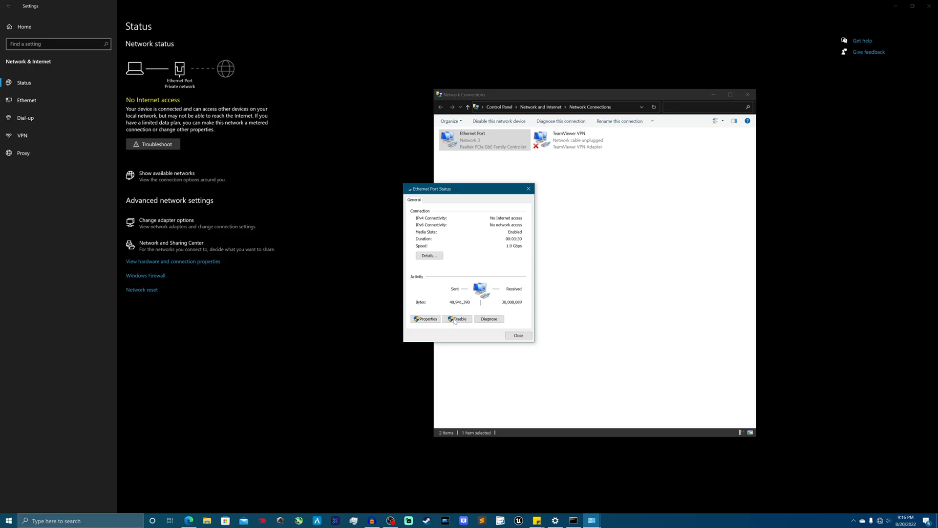
click(429, 255)
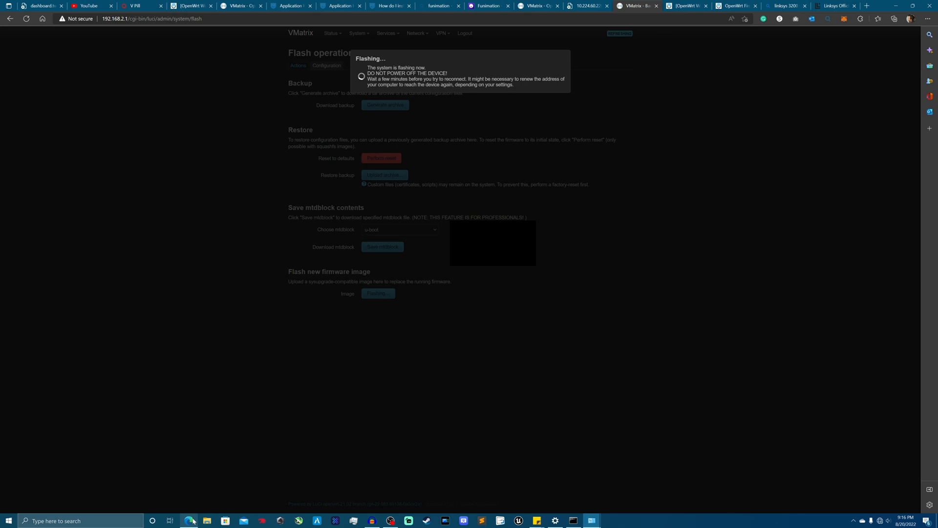
click(151, 18)
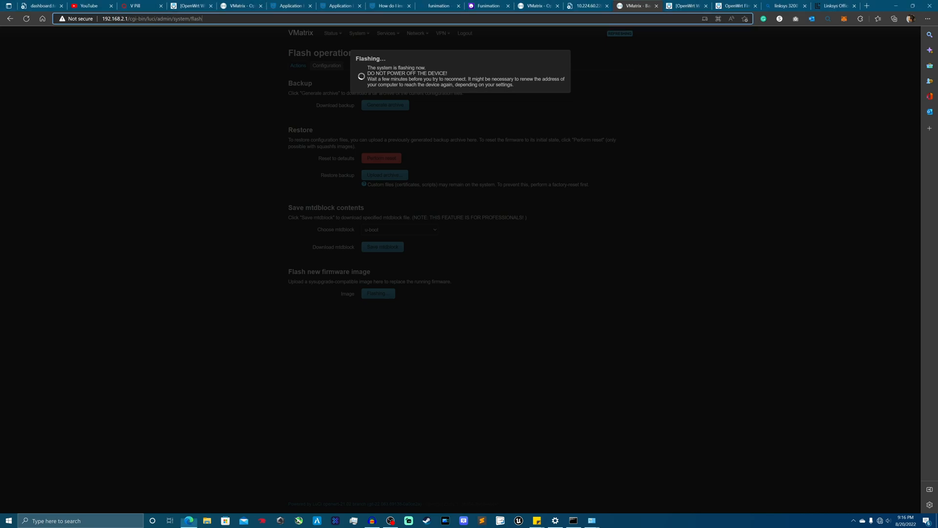
click(152, 19)
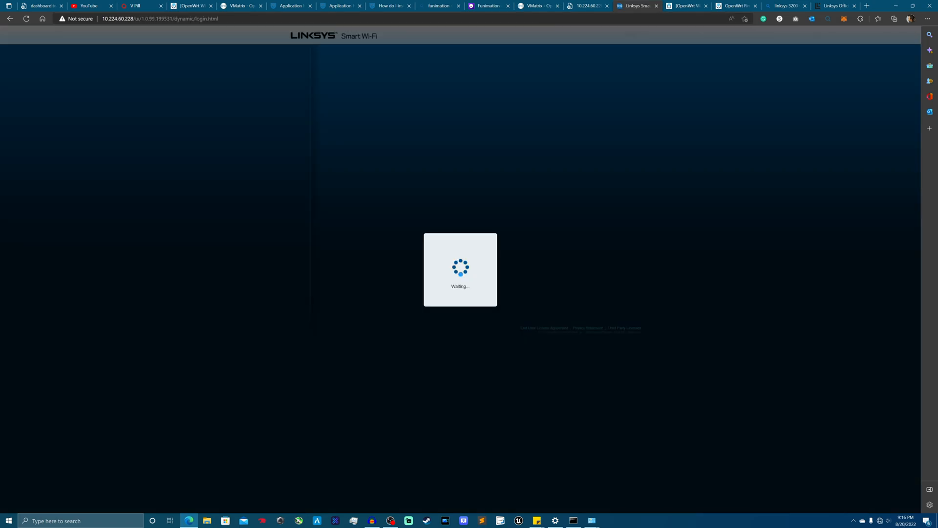
mouse_move(417, 89)
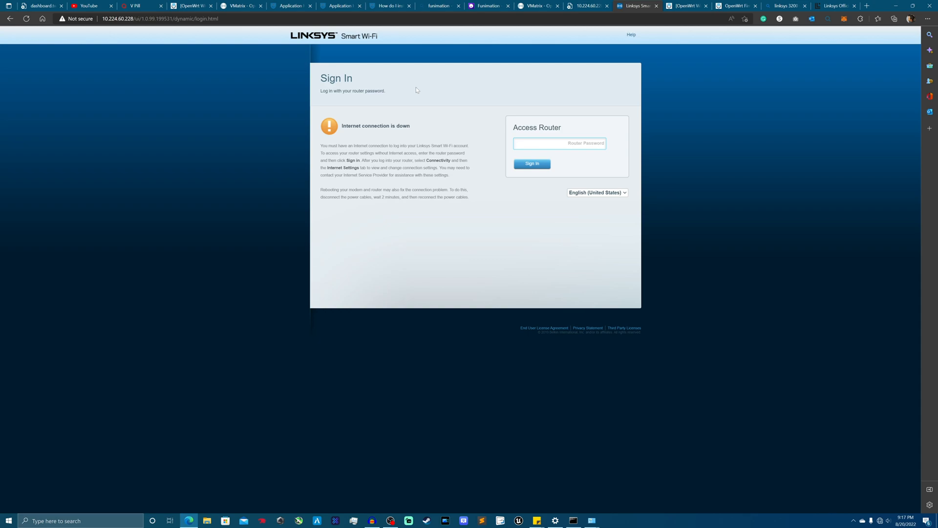
- Enter the router password and sign in to the Linksys Smart Wi-Fi dashboard
text(••••)
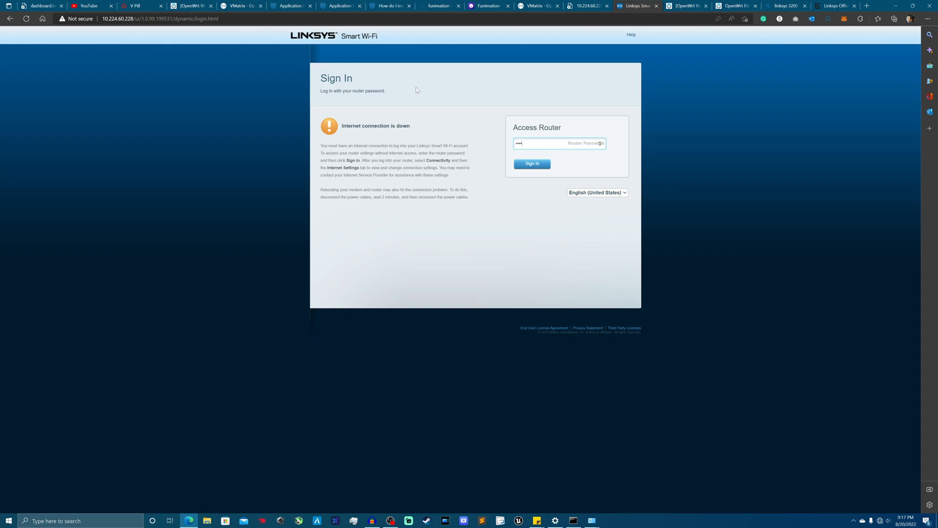
click(533, 164)
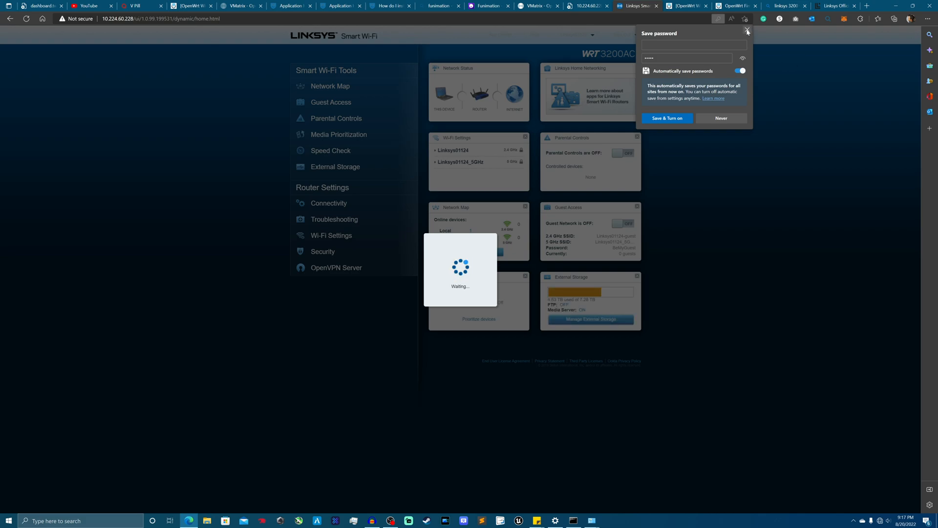
mouse_move(748, 32)
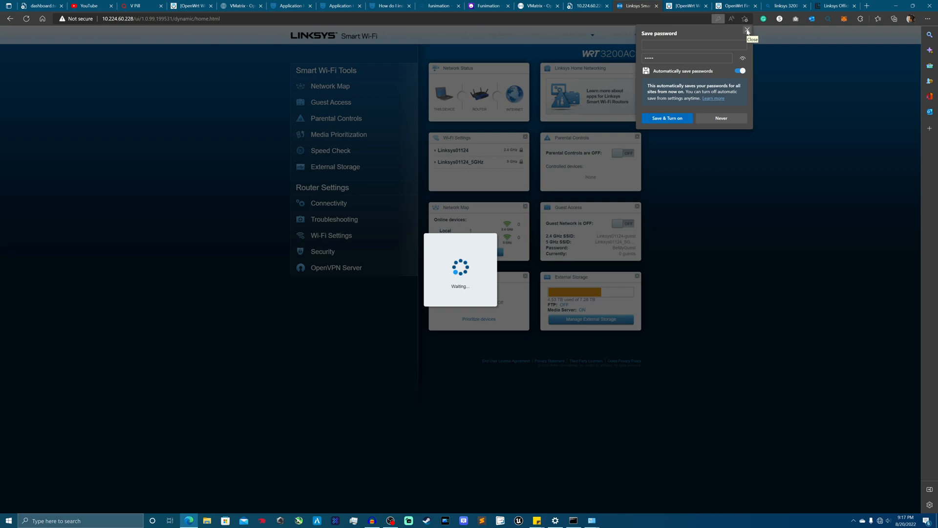
- Dismiss the save-password offer and reach the Connectivity router settings
click(750, 33)
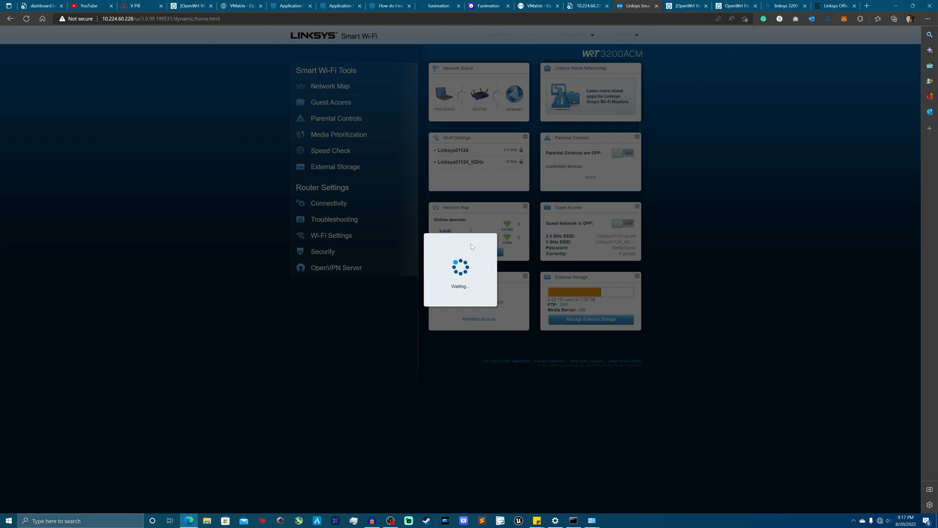
mouse_move(581, 213)
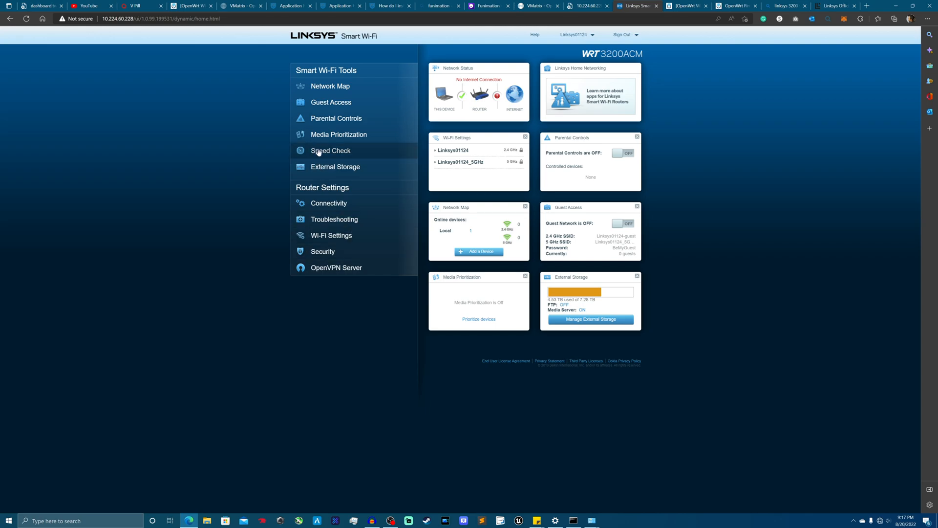
mouse_move(321, 106)
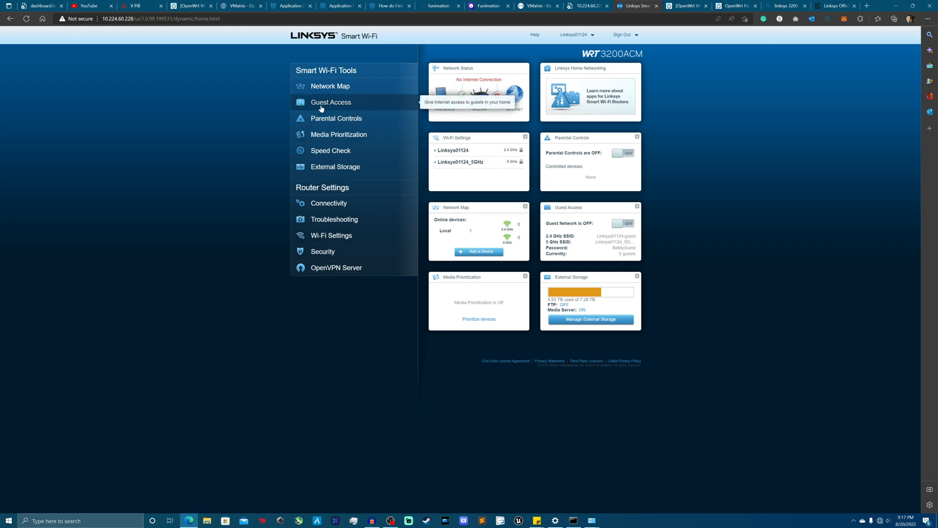
mouse_move(379, 133)
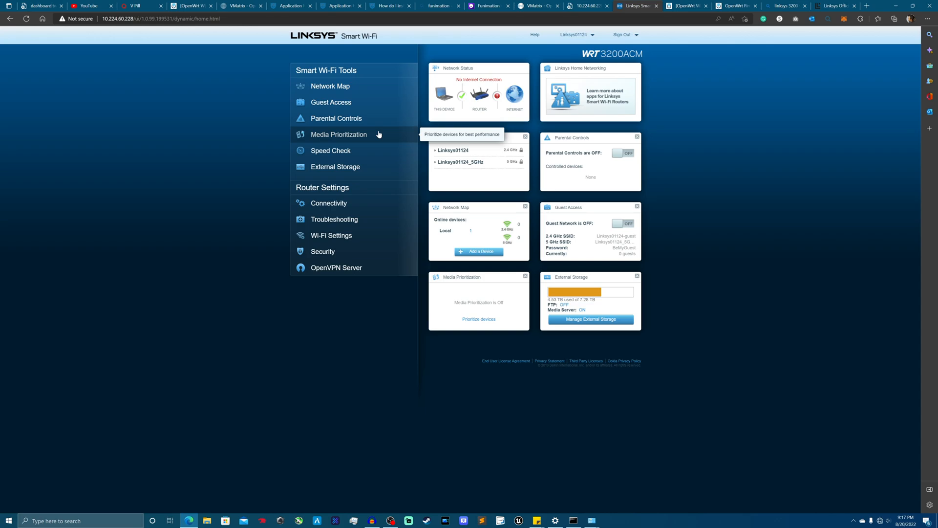
mouse_move(382, 141)
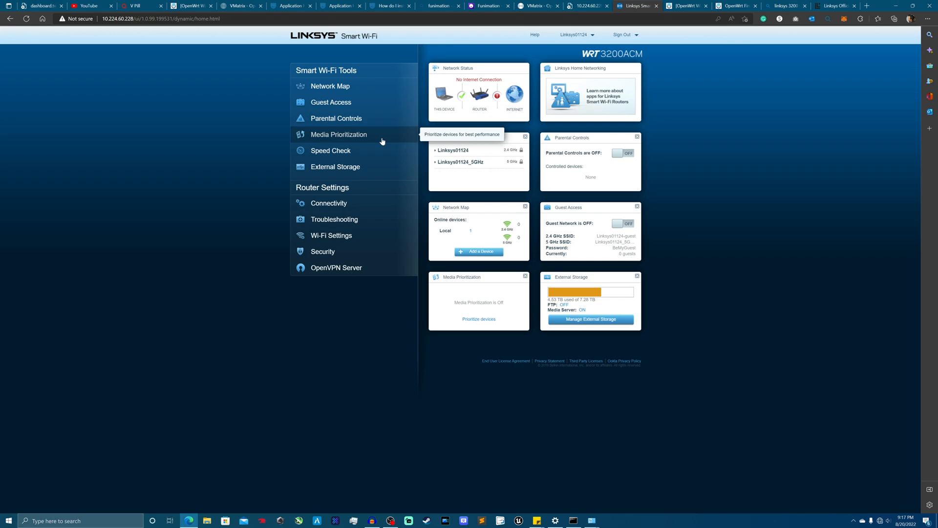
mouse_move(415, 140)
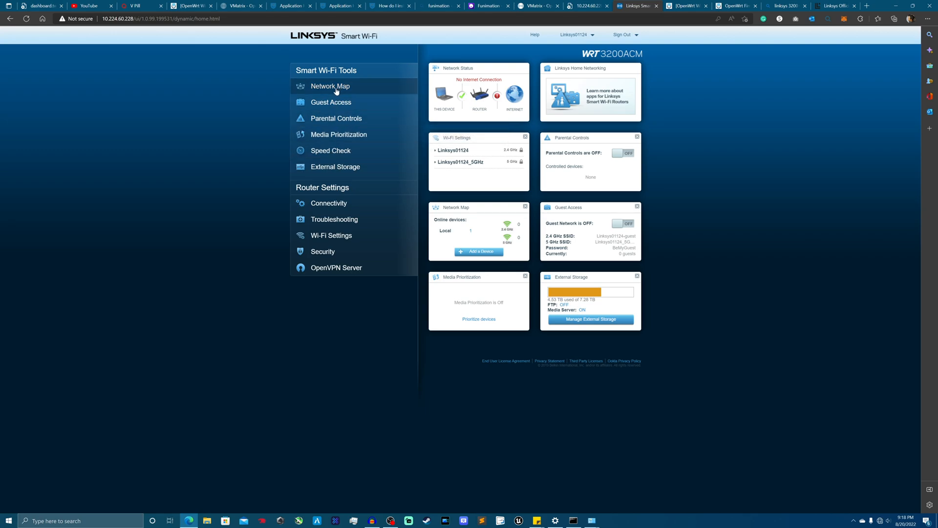
mouse_move(350, 157)
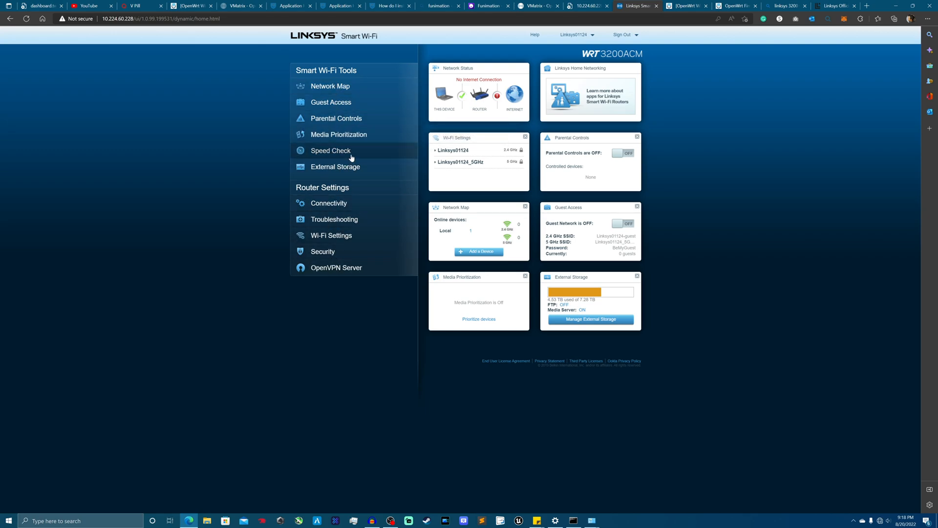
click(577, 35)
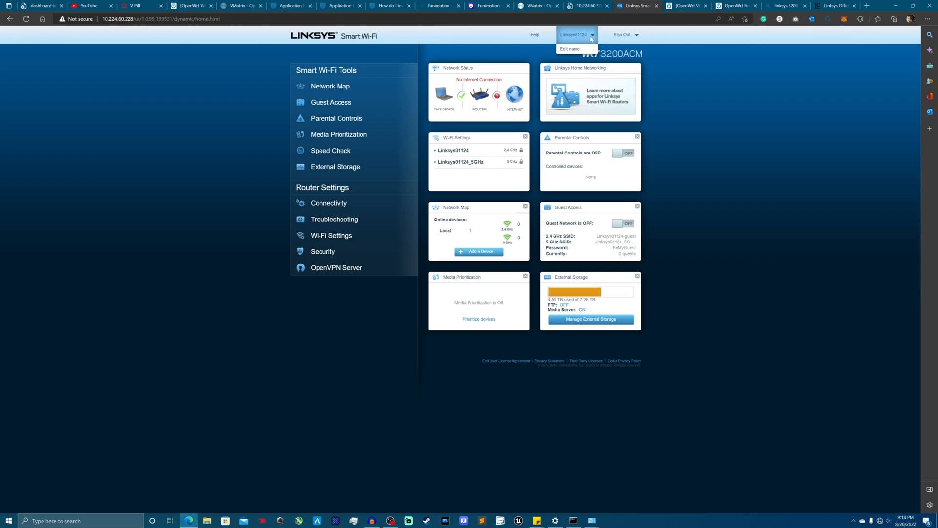
click(329, 204)
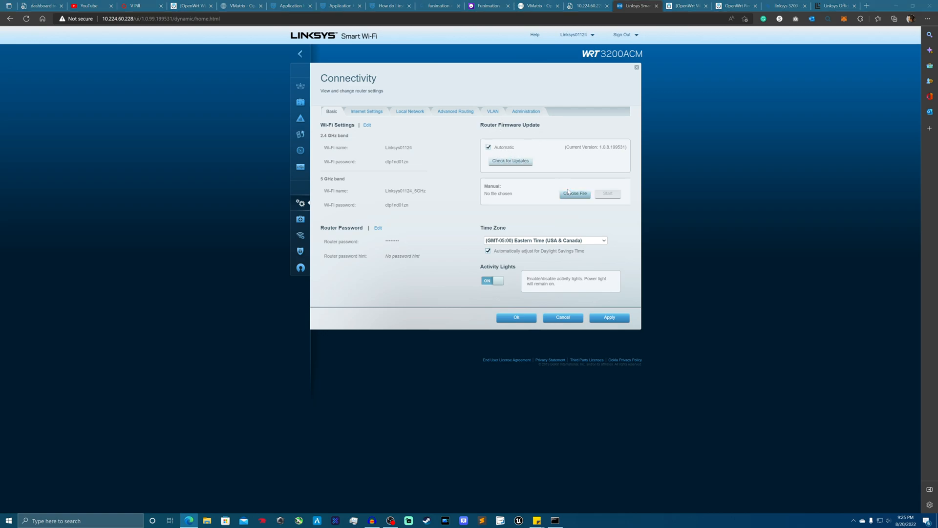
- Load FW_WRT3200ACM_1.0.8.199531_prod.img from Downloads for a manual firmware update and start it
click(575, 192)
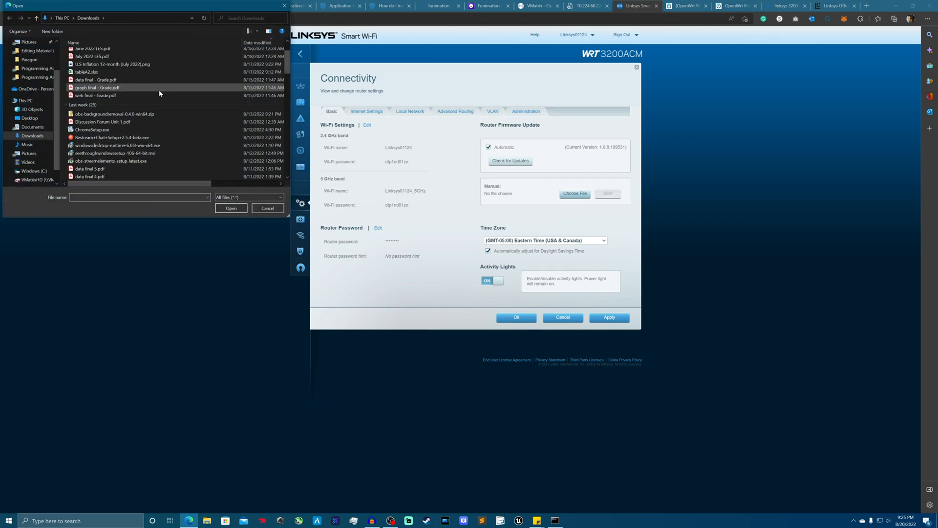
scroll(down, 3)
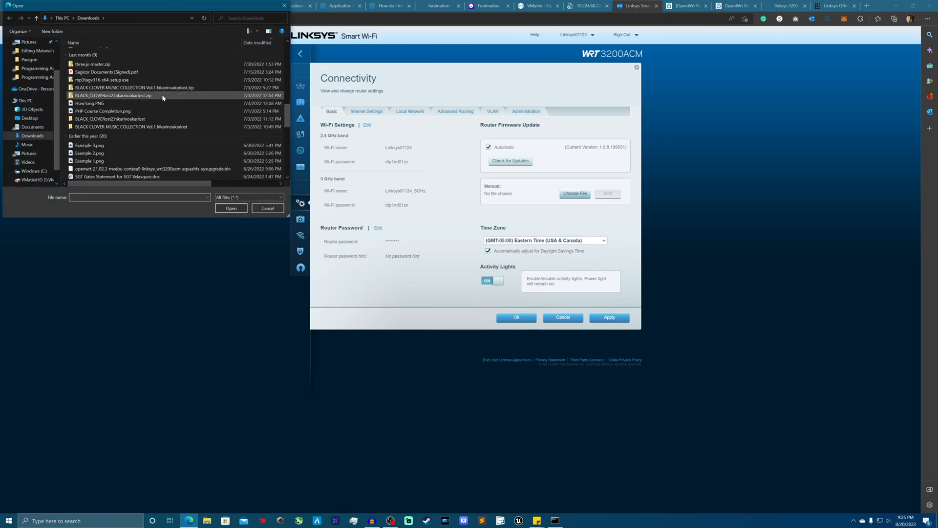
scroll(down, 3)
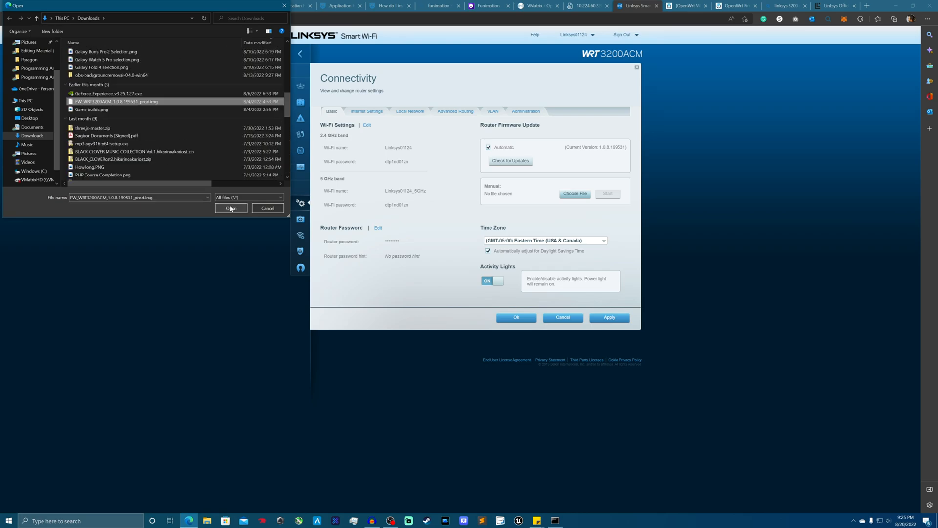
click(231, 208)
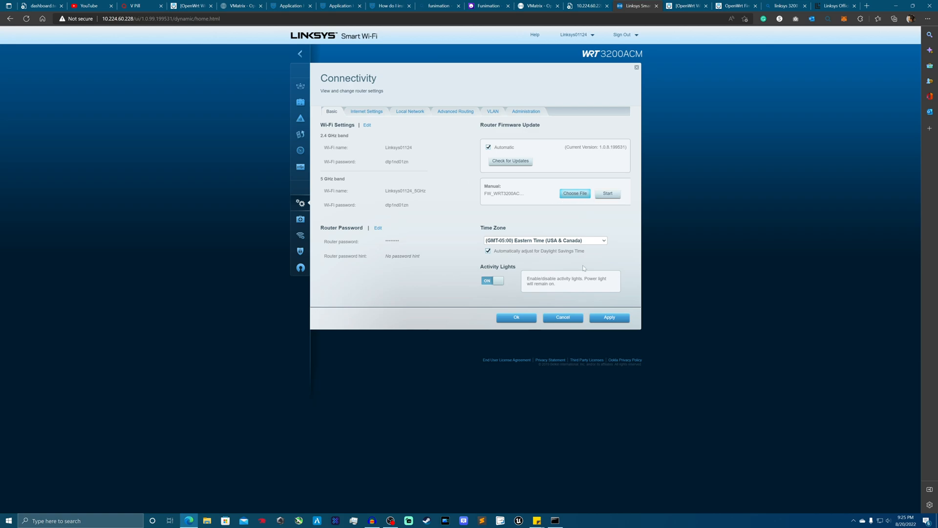
click(608, 192)
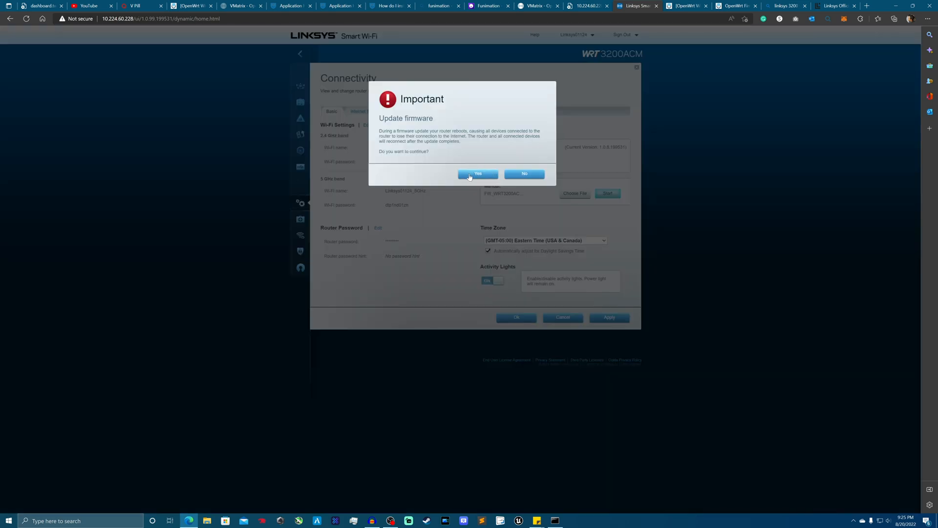
- Confirm the Important update firmware warning with Yes so the stock image starts installing
click(478, 174)
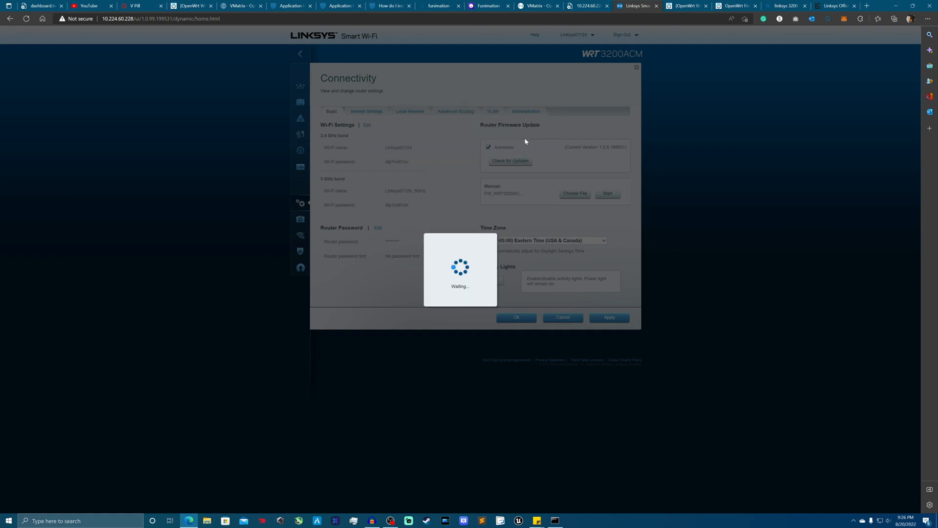
mouse_move(527, 184)
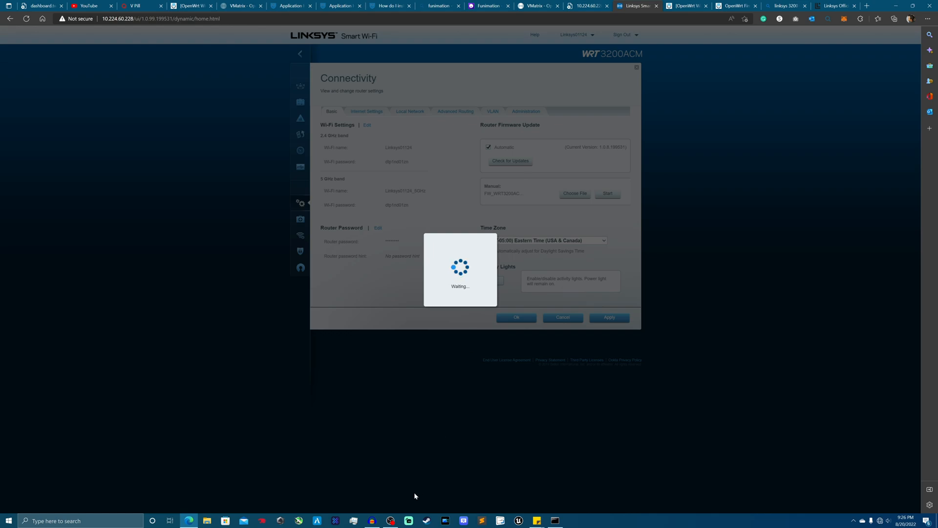
mouse_move(391, 520)
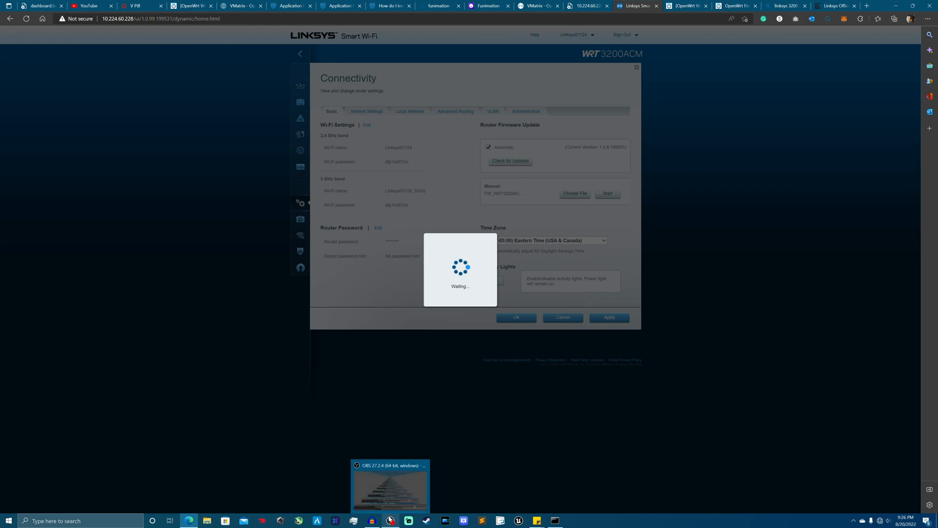